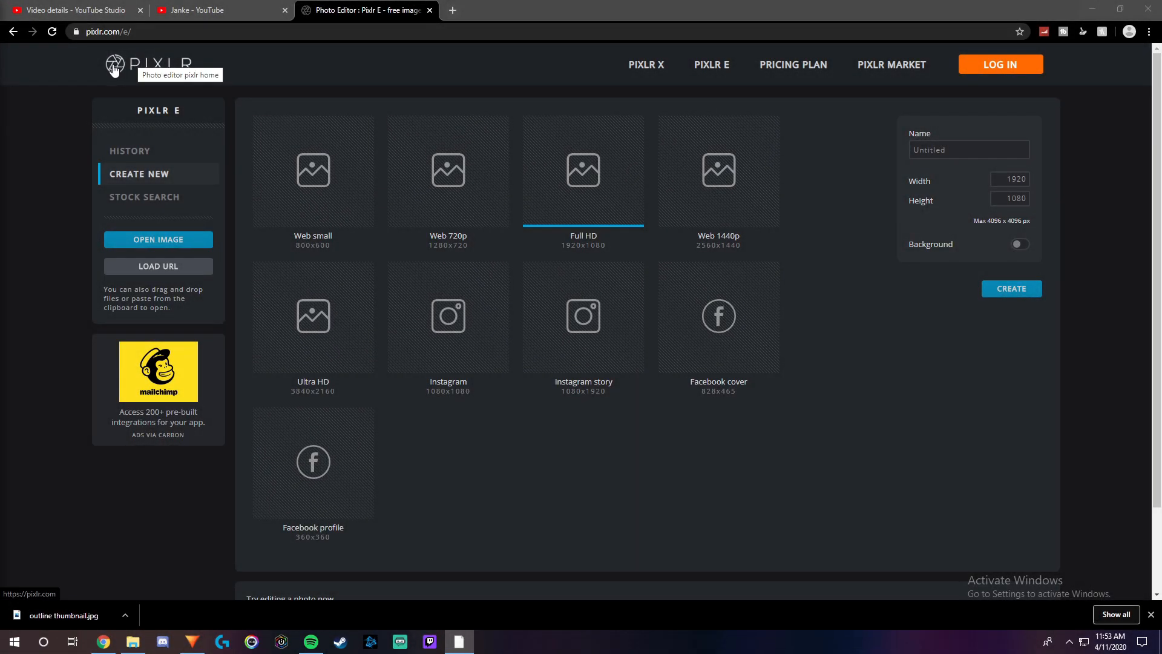
mouse_move(418, 171)
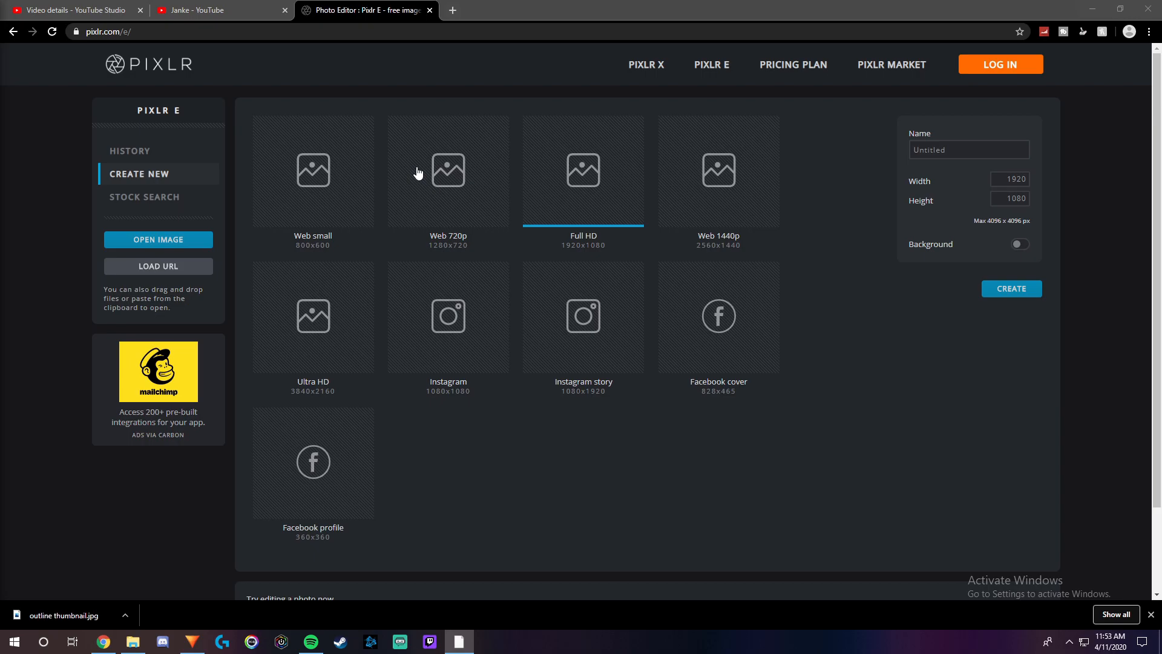
mouse_move(489, 161)
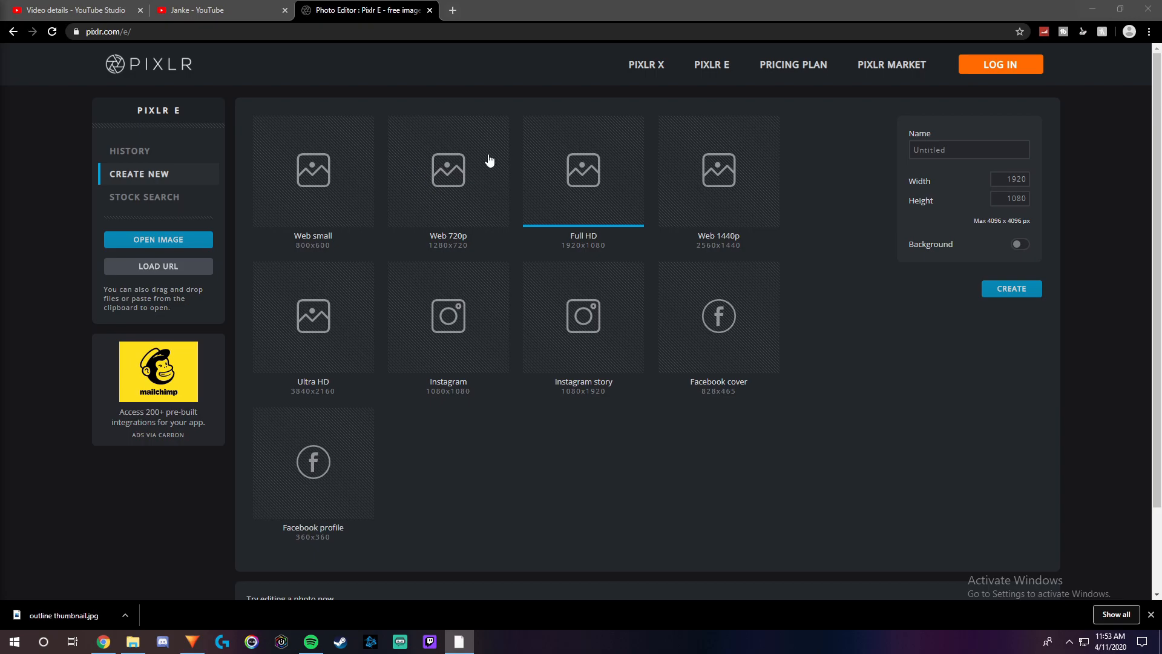
mouse_move(43, 63)
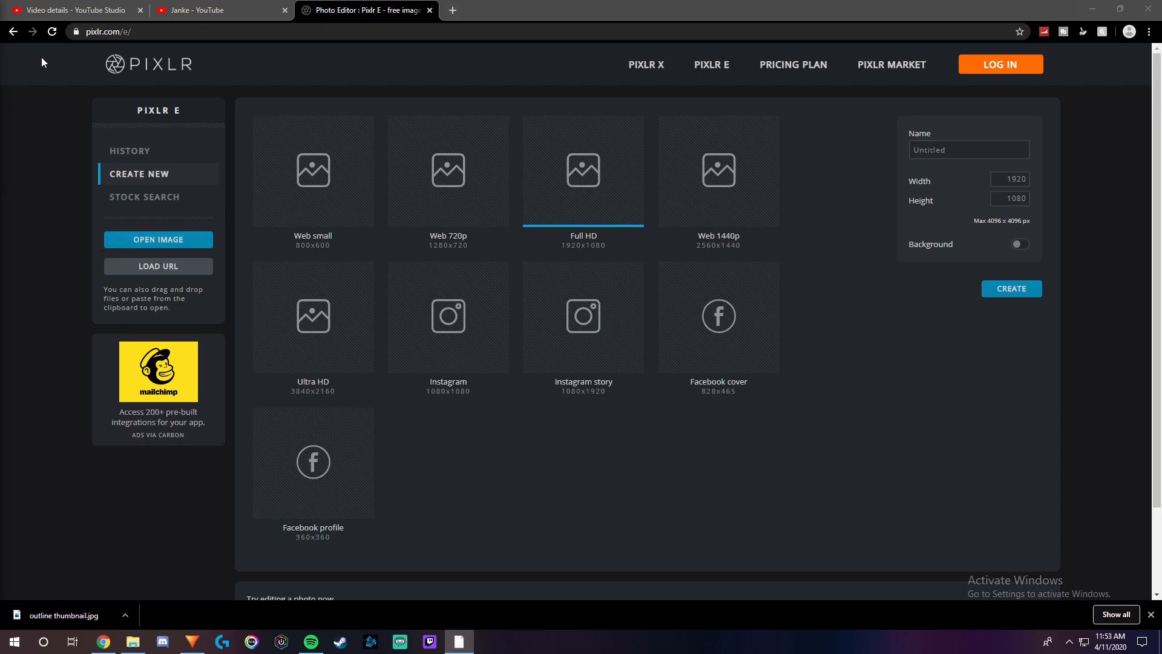
mouse_move(3, 163)
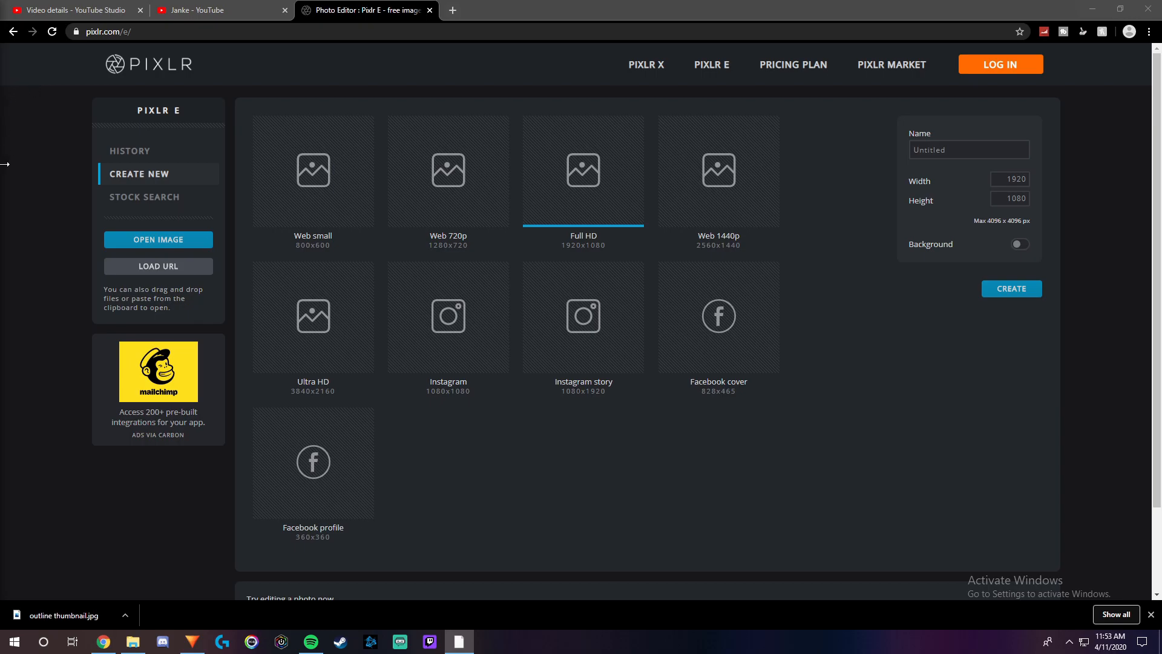
mouse_move(43, 74)
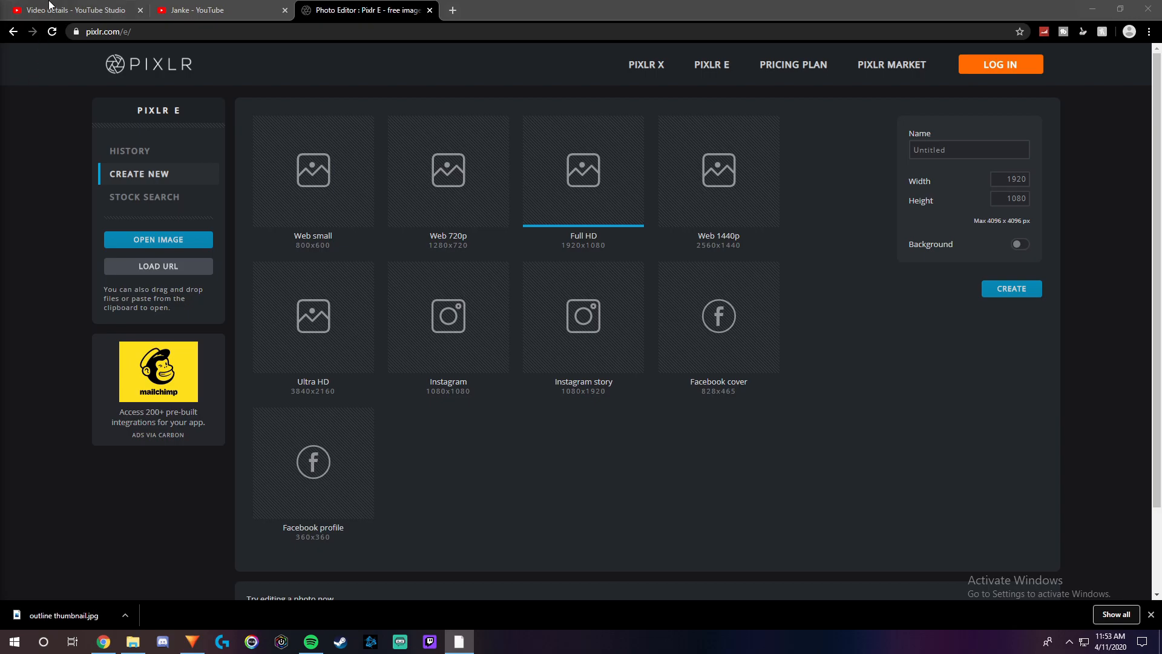
mouse_move(245, 24)
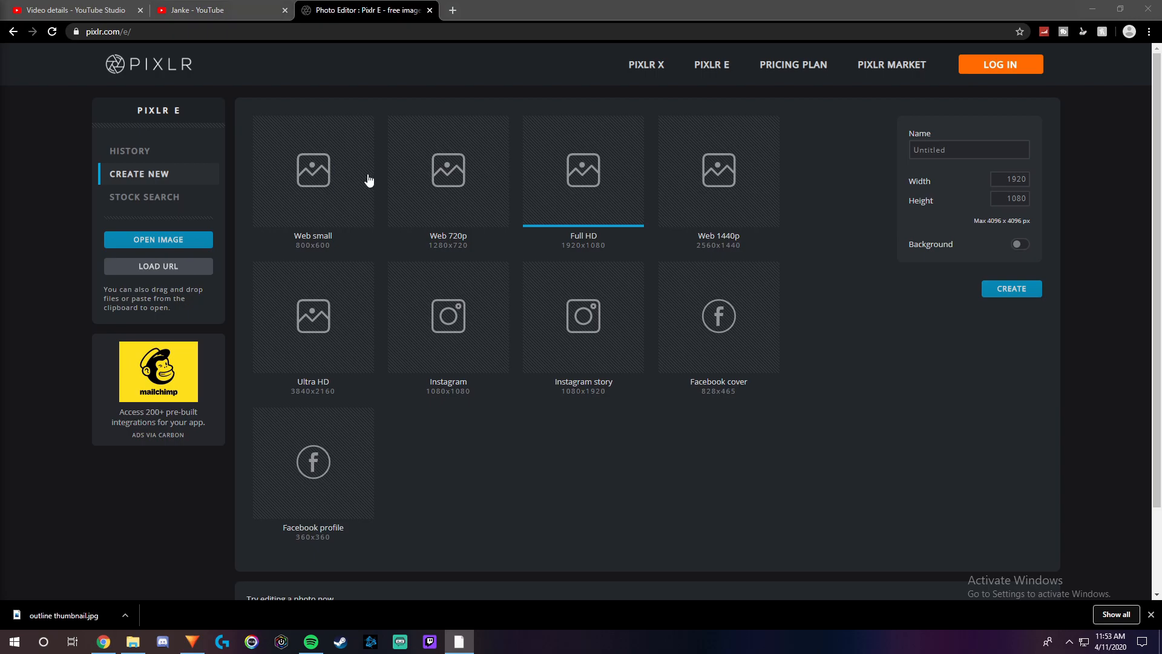
mouse_move(1011, 289)
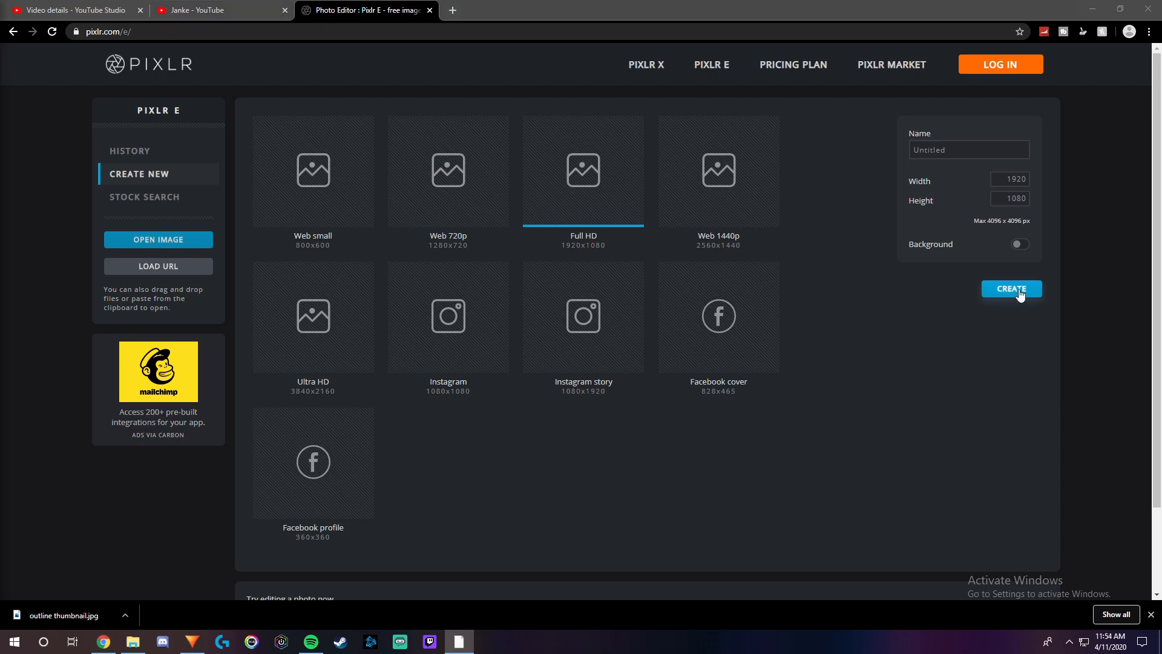
Create a transparent 1920x1080 canvas, add the searched operator cutout PNG, and select its layer.
left_click(1011, 288)
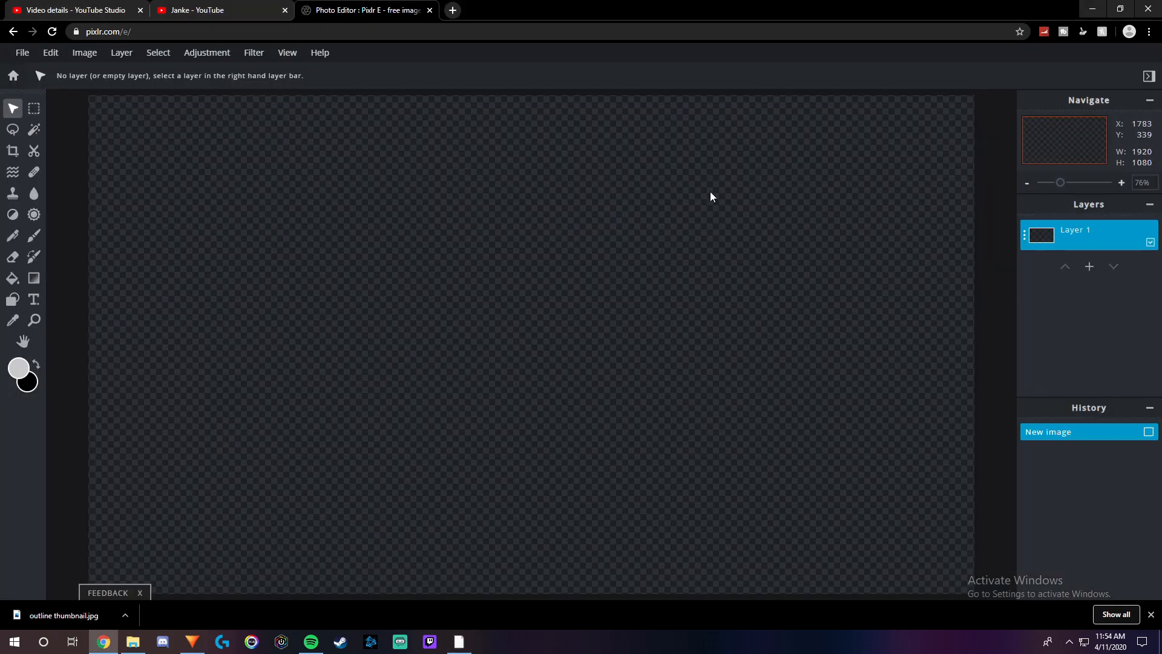
left_click(449, 10)
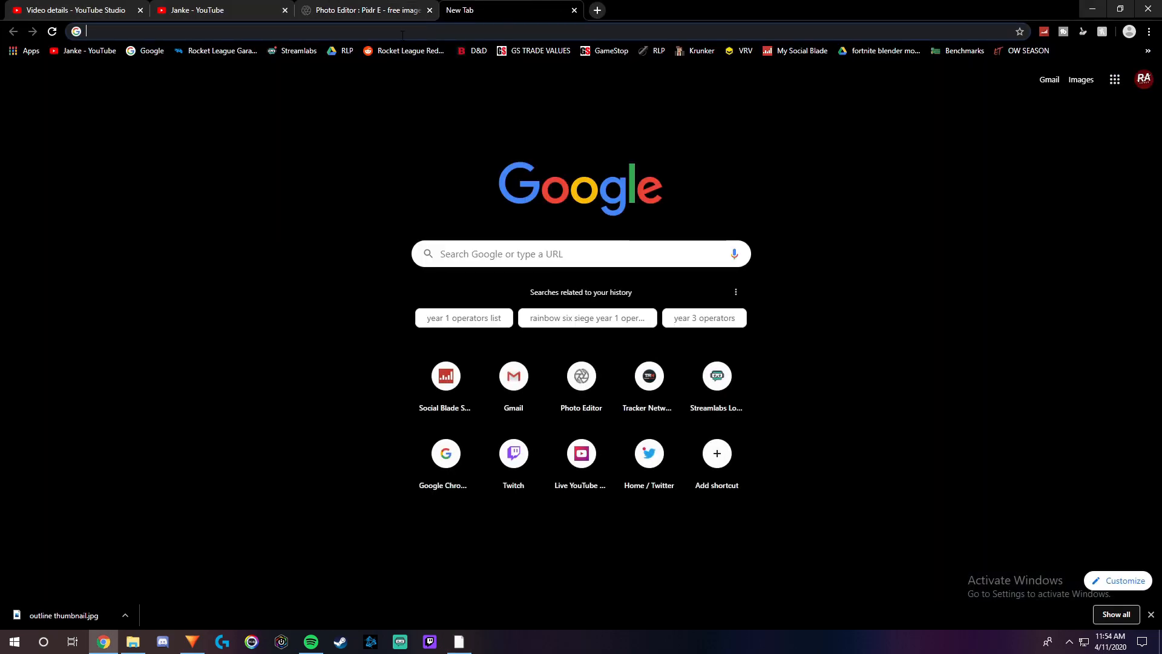
left_click(363, 10)
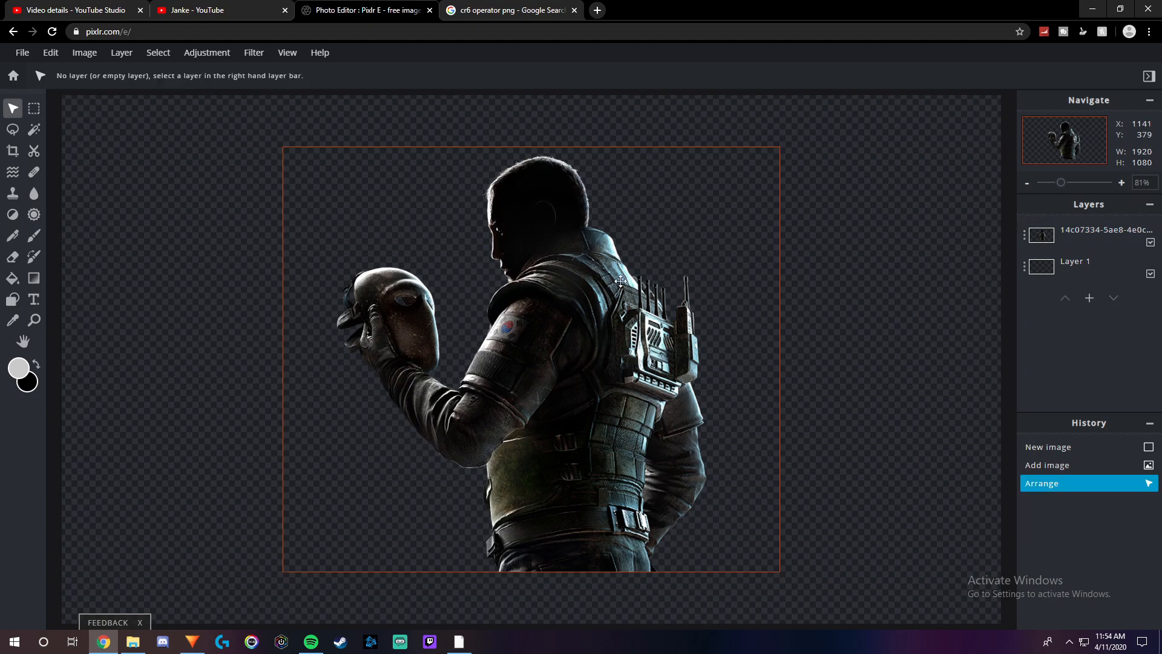
left_click(1089, 235)
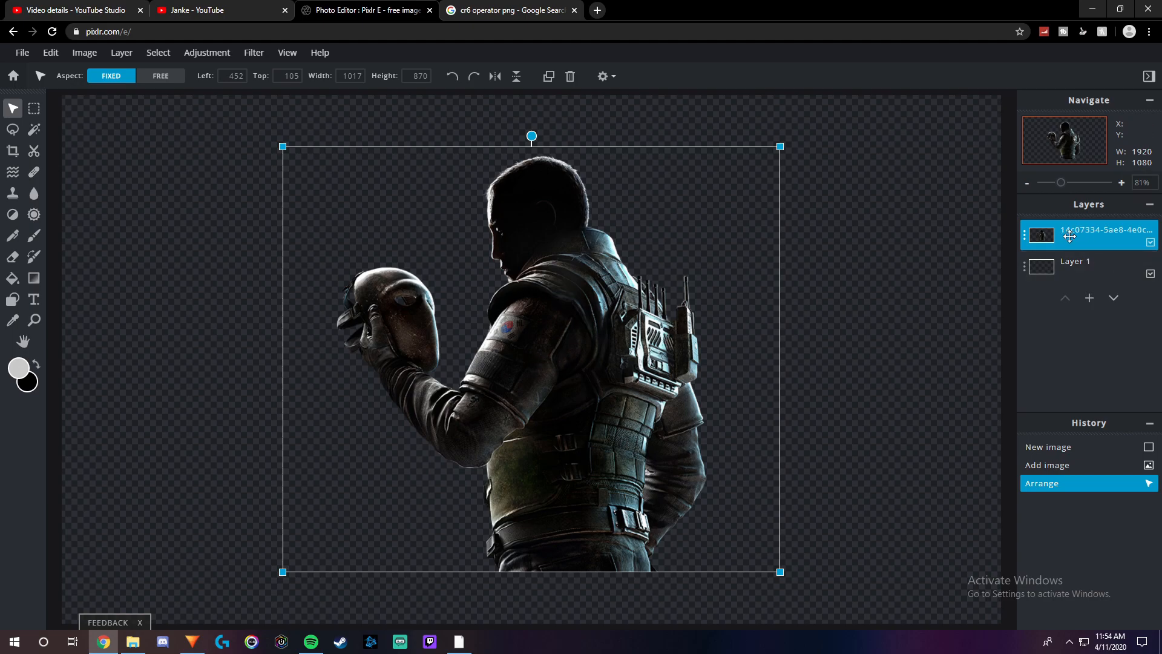
mouse_move(207, 52)
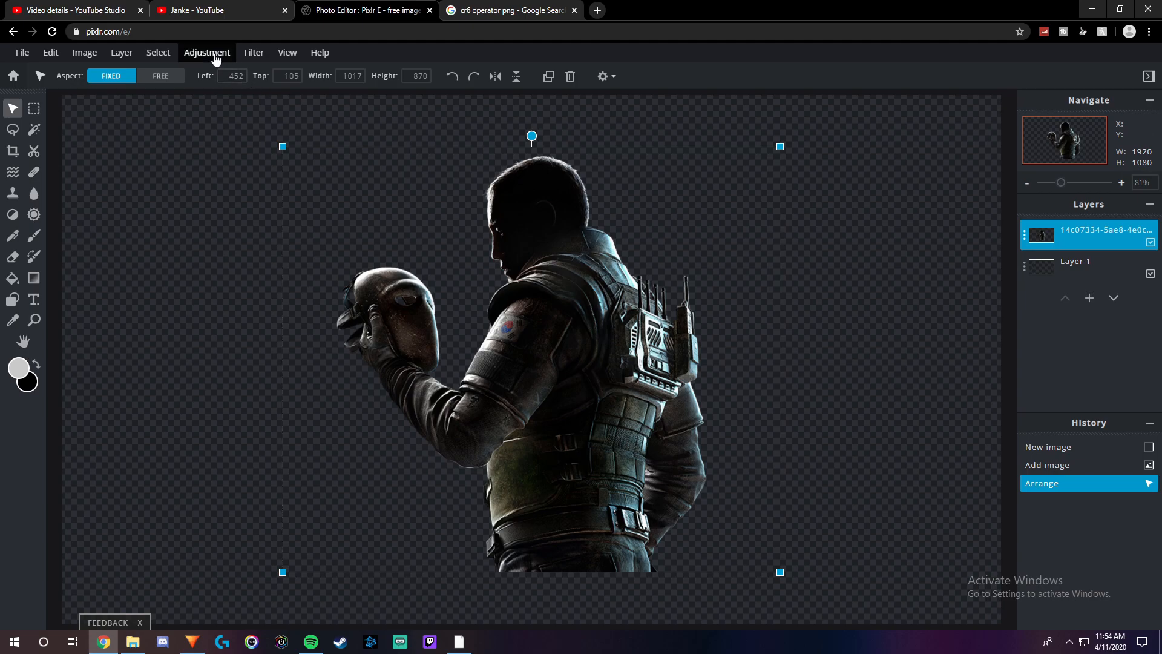
left_click(253, 52)
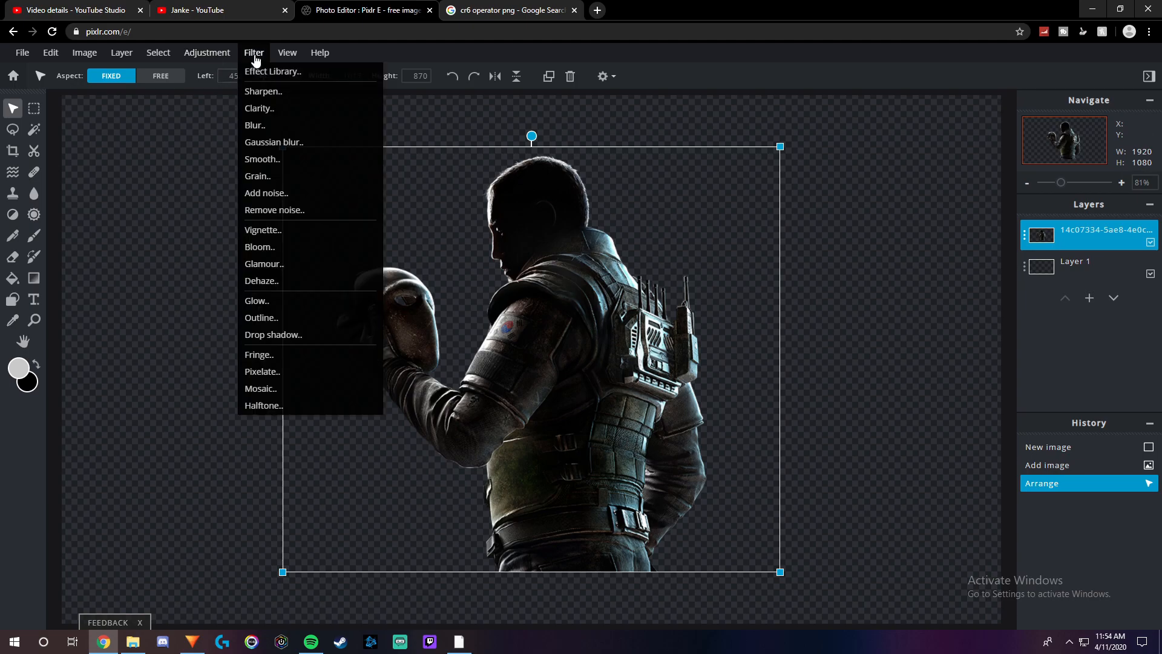
mouse_move(261, 317)
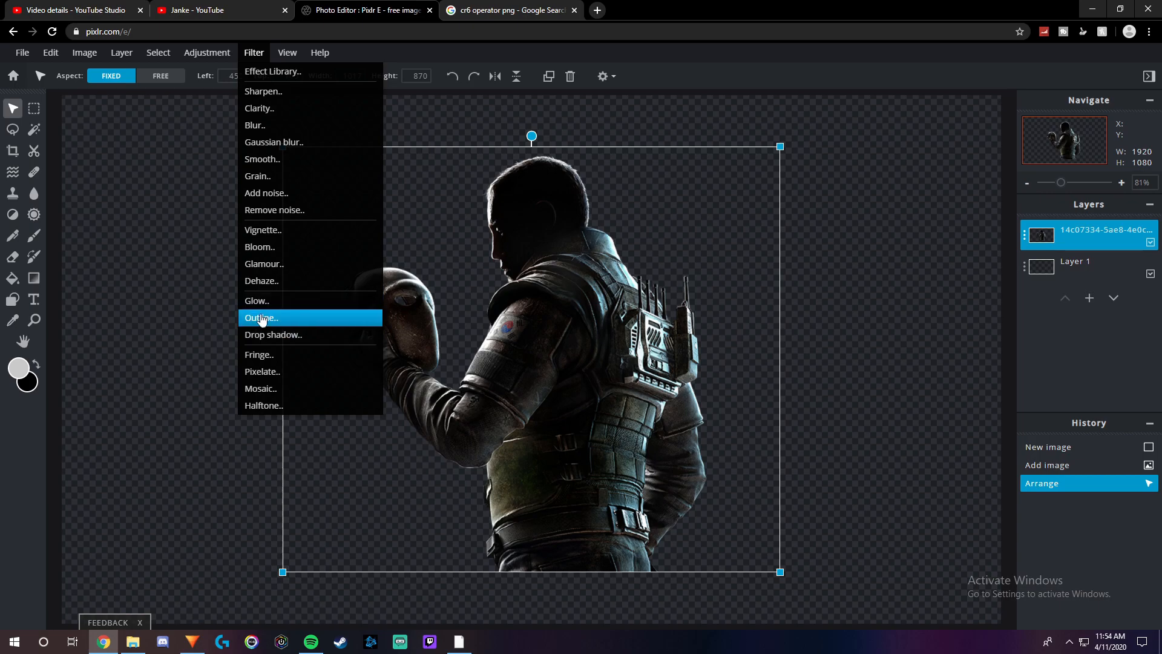
mouse_move(258, 303)
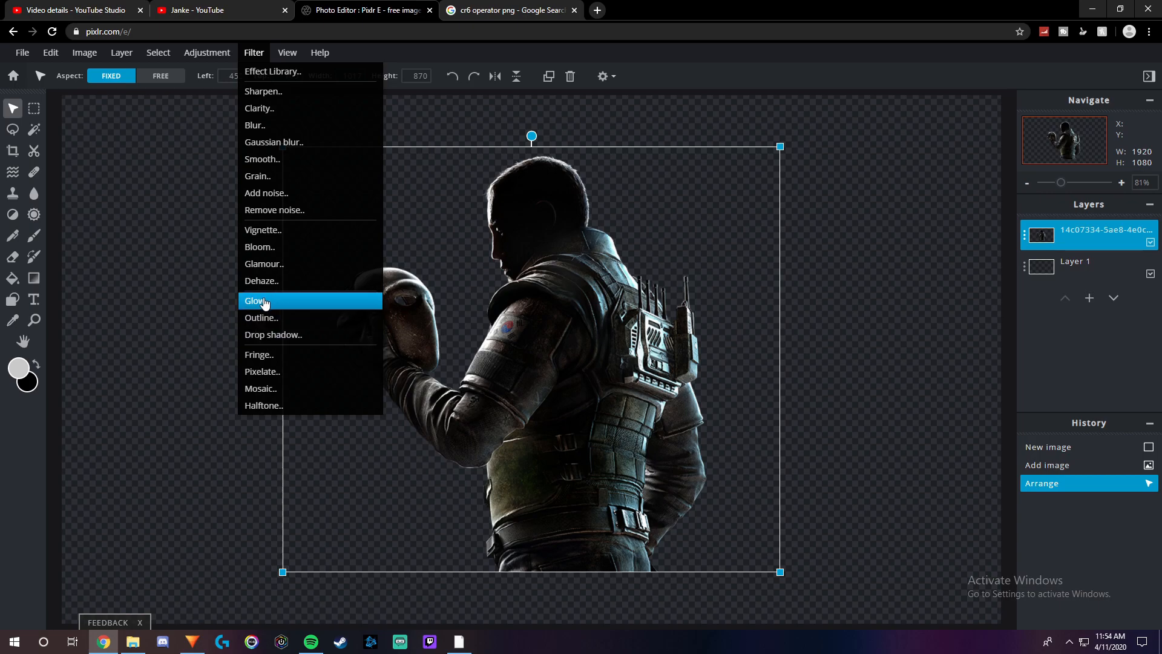
left_click(260, 300)
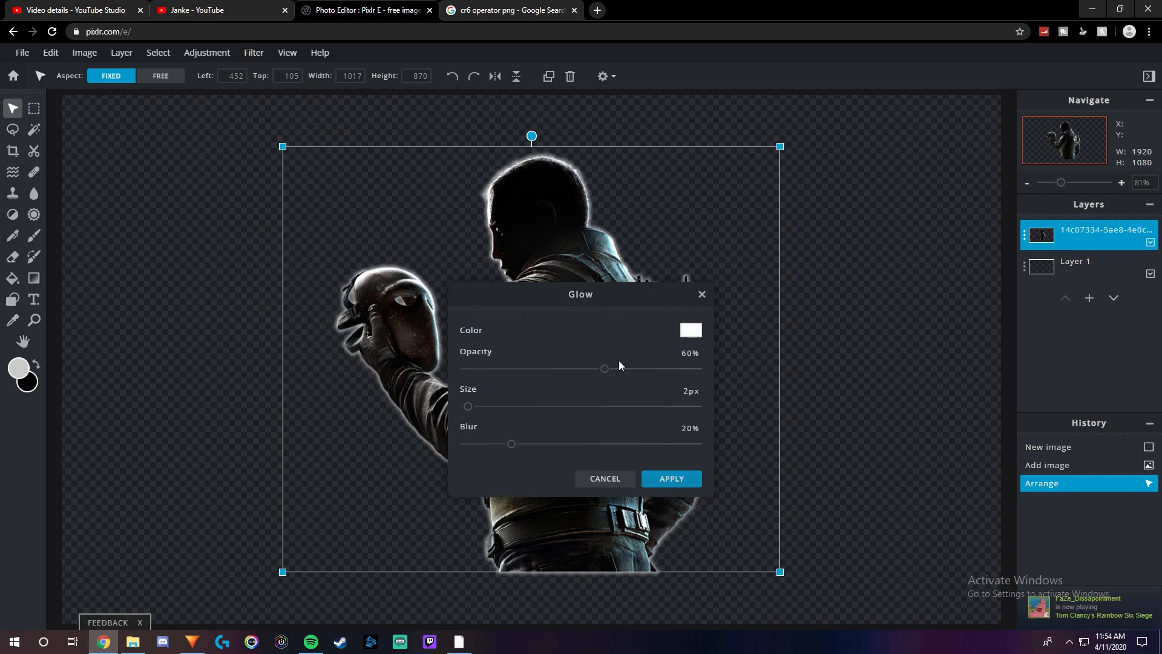
mouse_move(593, 370)
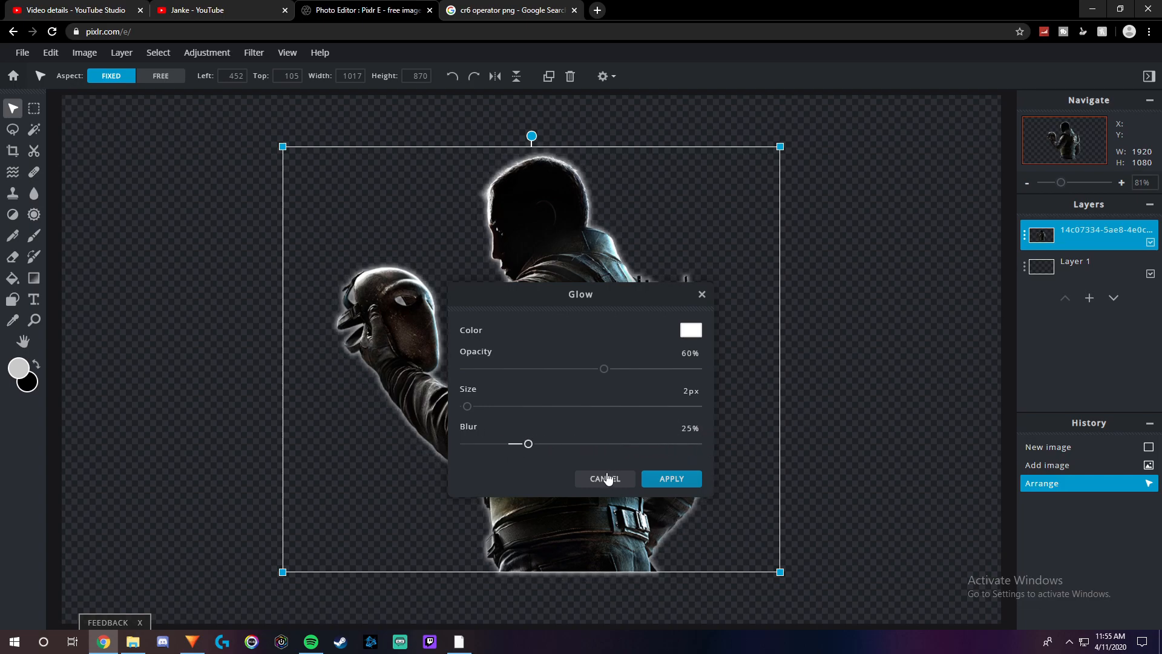
left_click(604, 478)
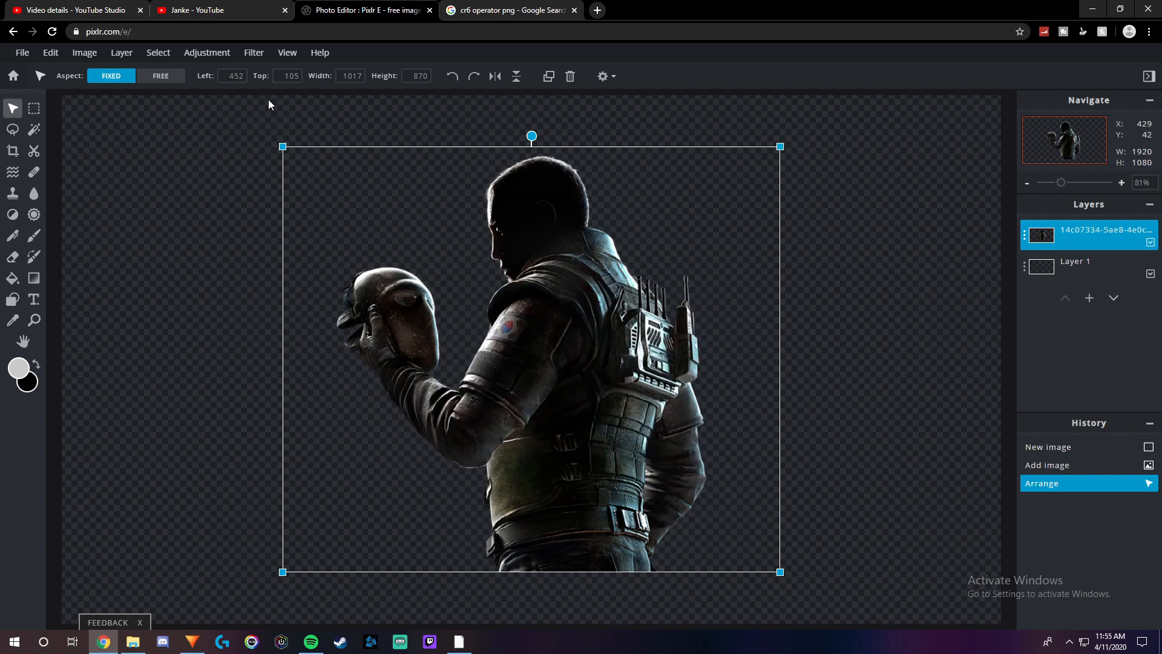
Preview a light gray outline filter on the operator cutout, then discard it.
left_click(254, 52)
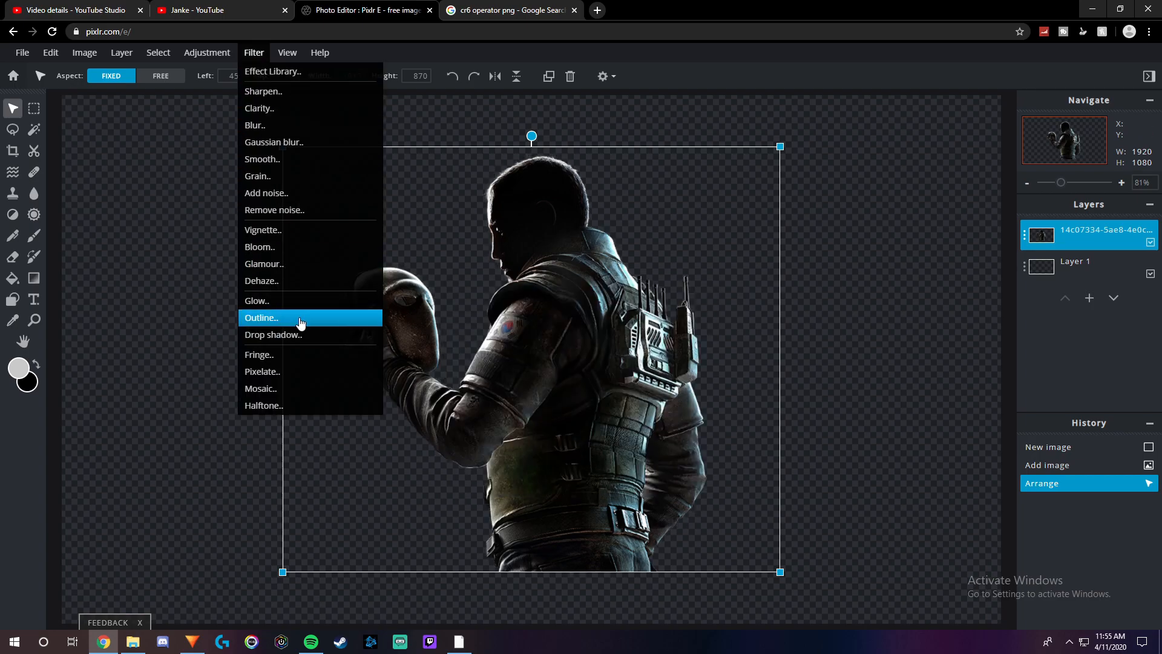
left_click(261, 317)
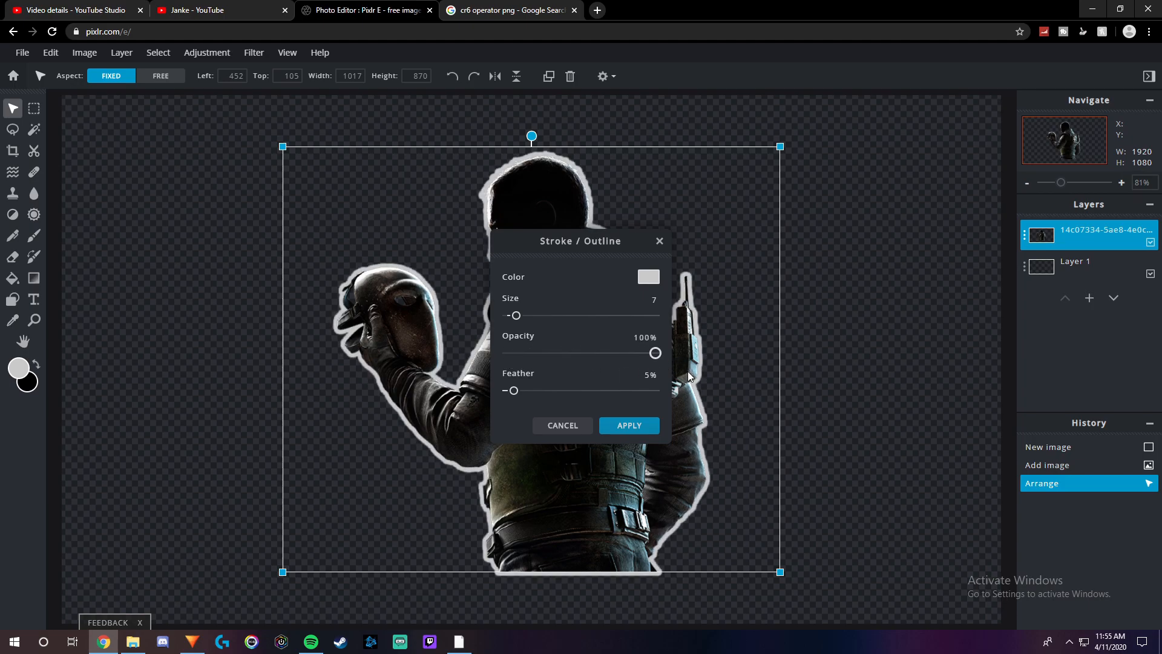
left_click(647, 277)
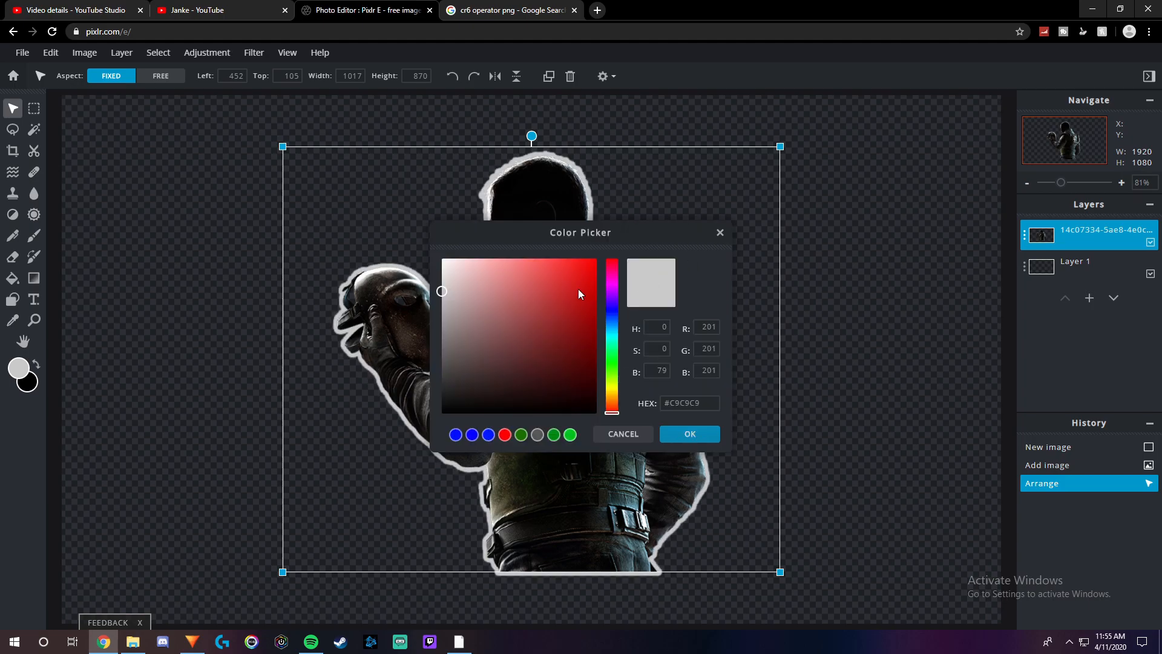
left_click(688, 433)
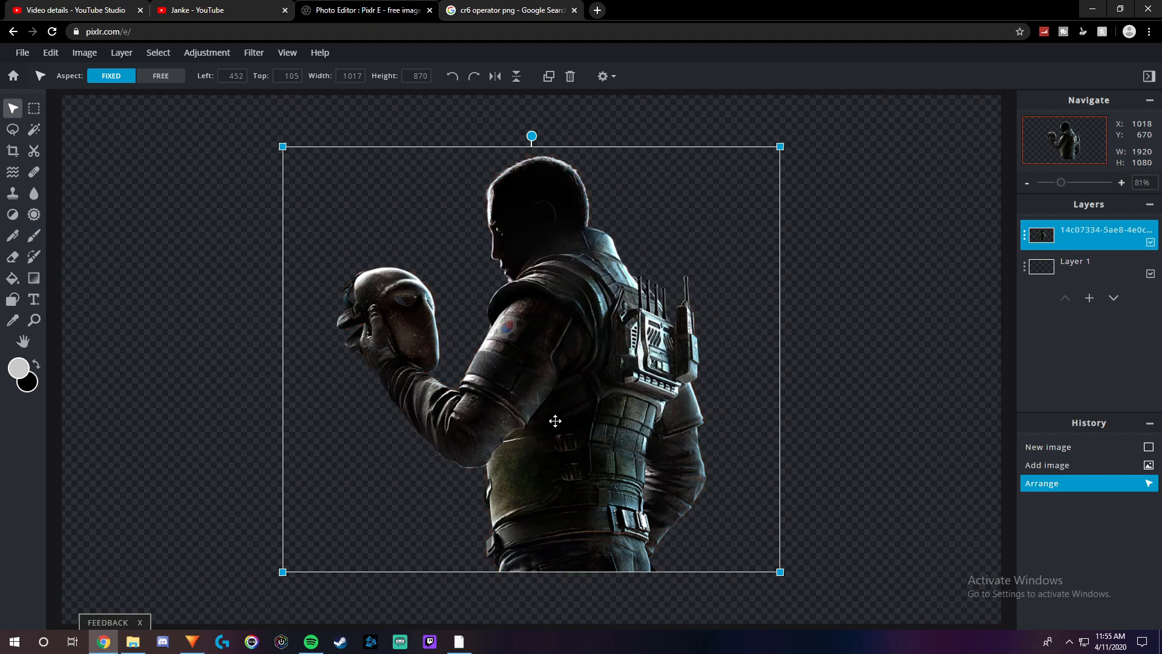
left_click(254, 52)
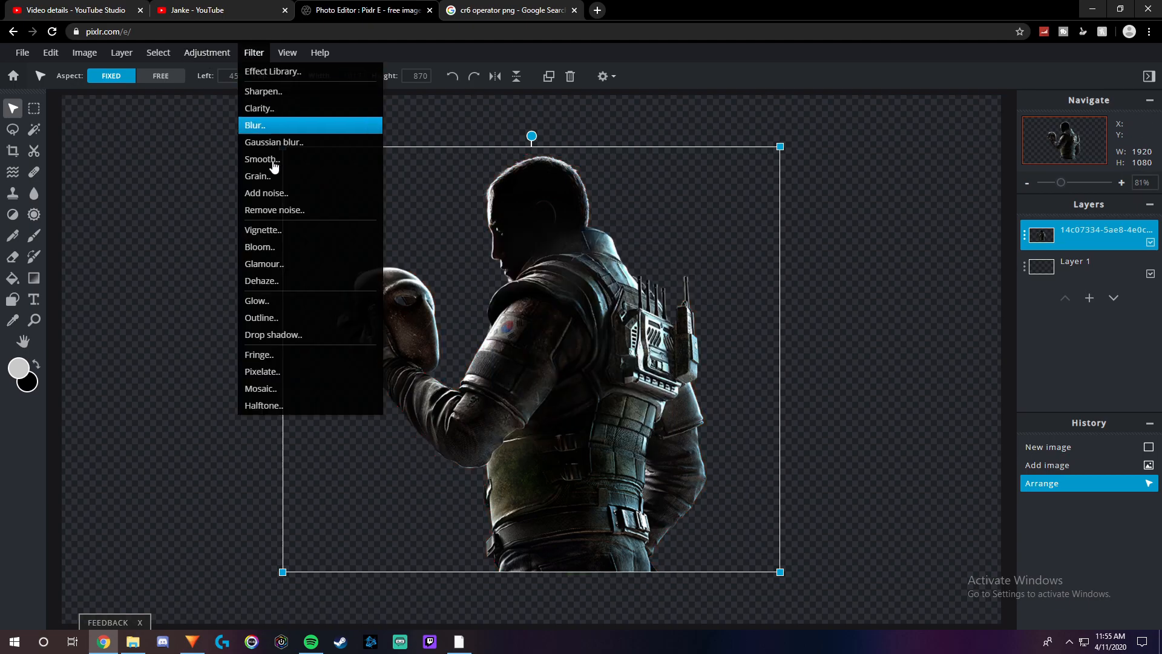
Apply the Drop shadow filter to the character, targeting a 43 px x and 30 px y offset.
left_click(273, 334)
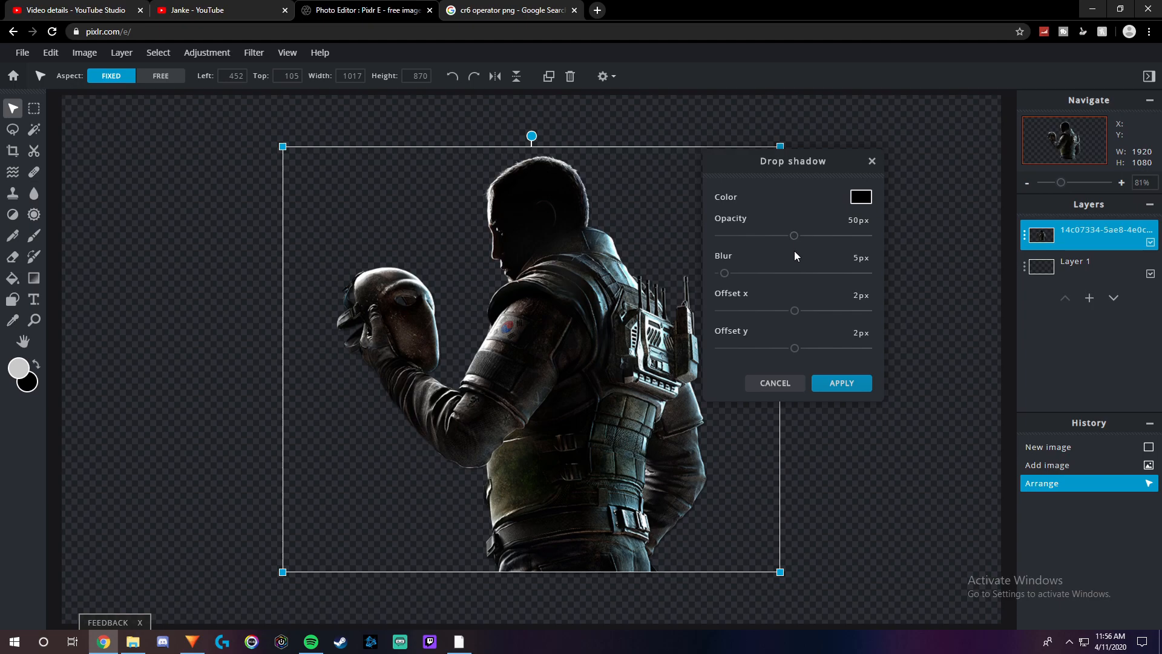
mouse_move(852, 309)
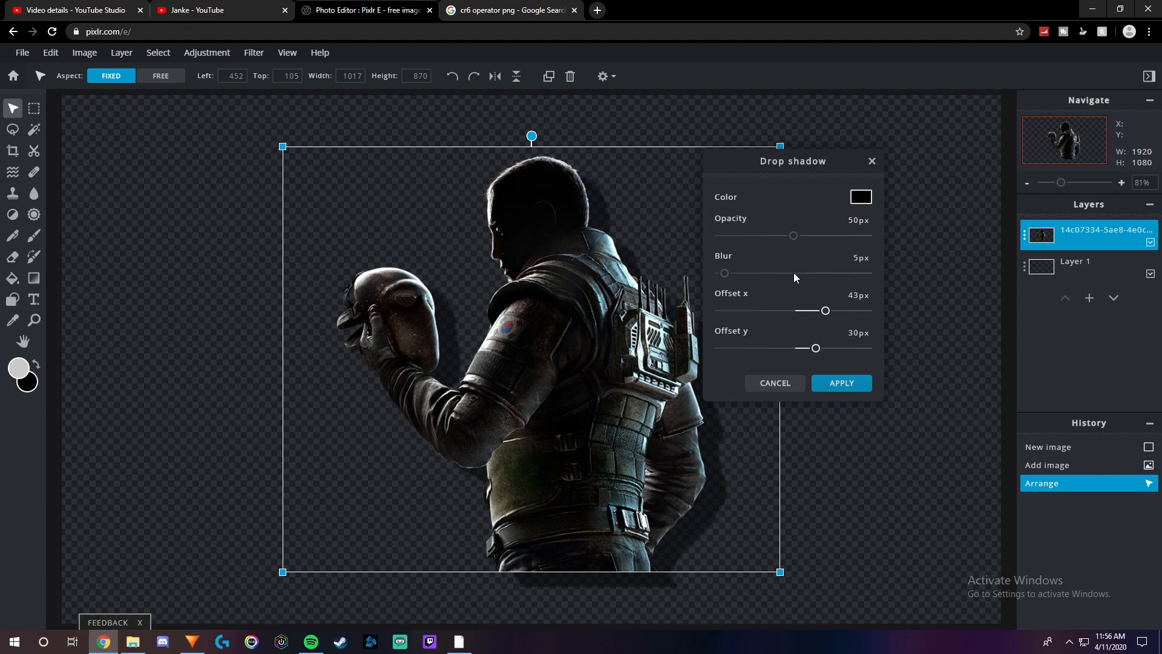
mouse_move(733, 306)
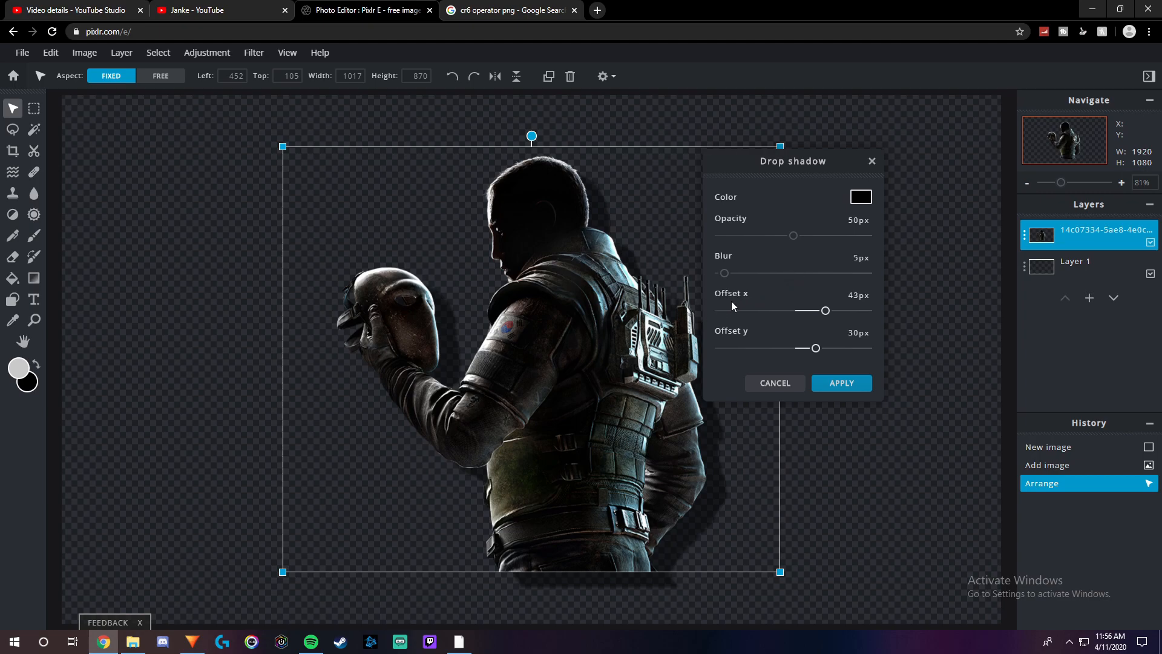
mouse_move(840, 312)
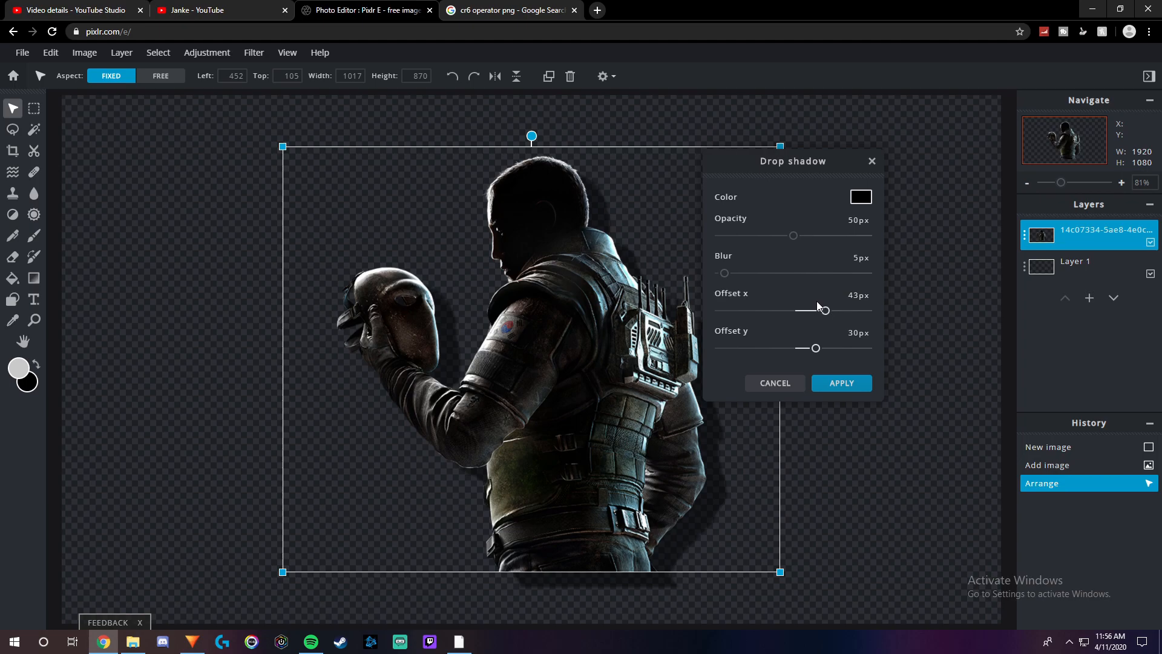
mouse_move(834, 308)
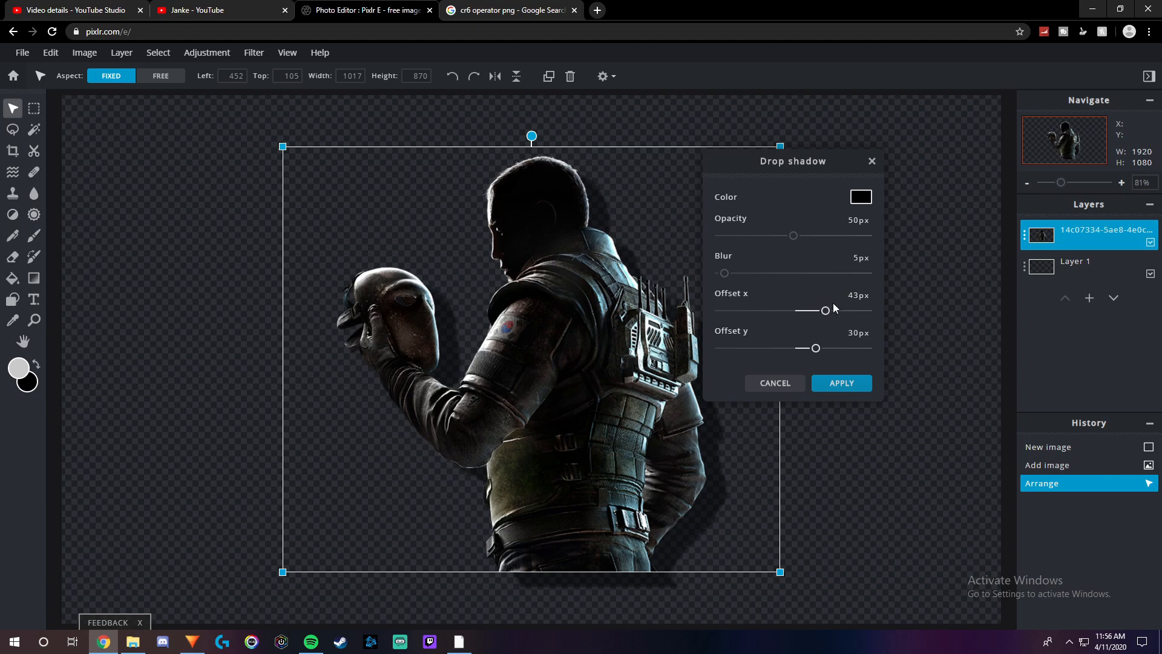